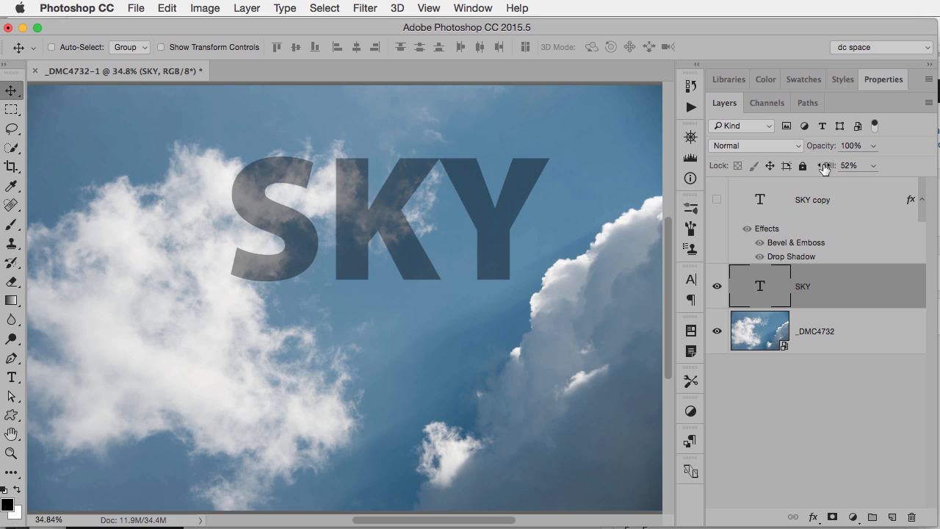
mouse_move(806, 287)
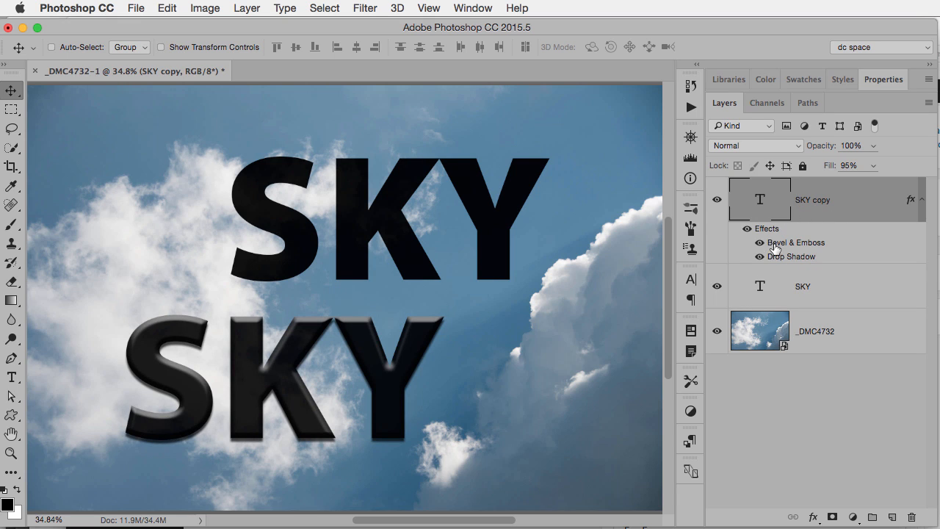
mouse_move(815, 256)
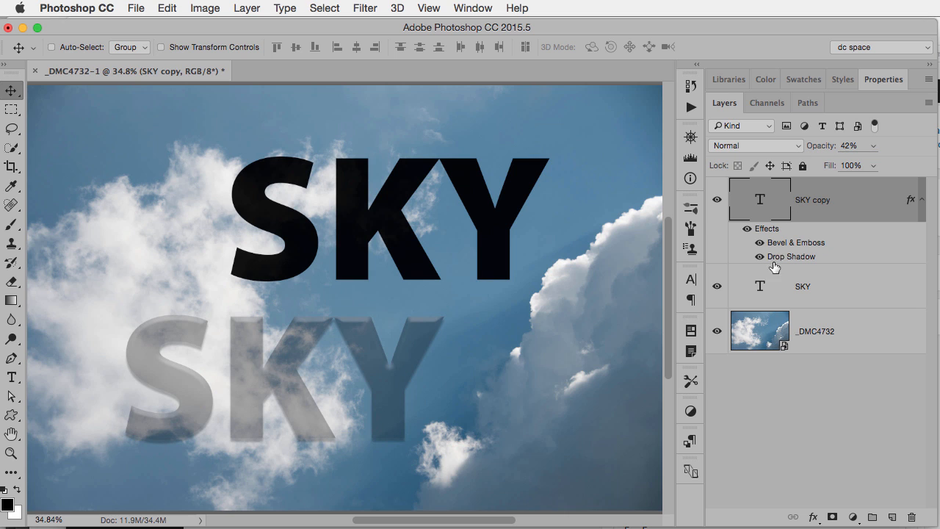
mouse_move(775, 263)
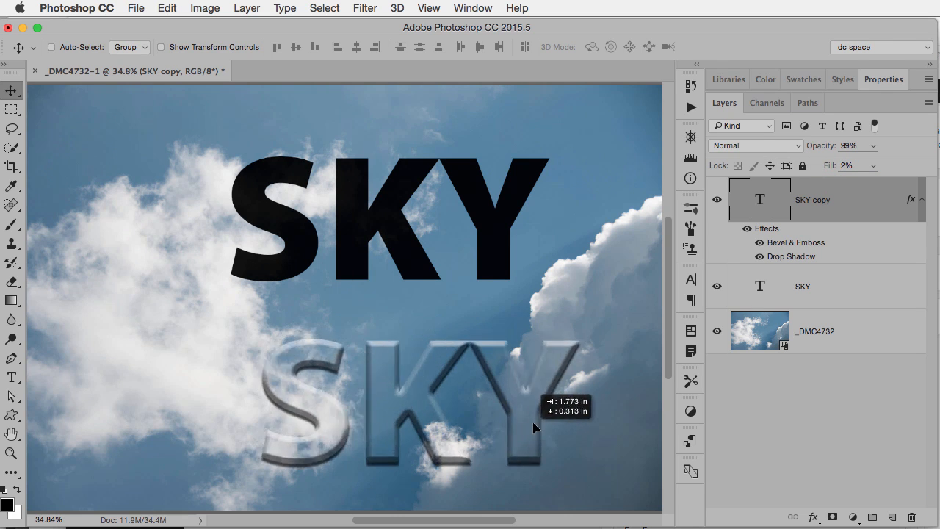
- Move the glassy SKY copy text left so it sits over the clouds at the lower left
left_click_drag(535, 429, 497, 417)
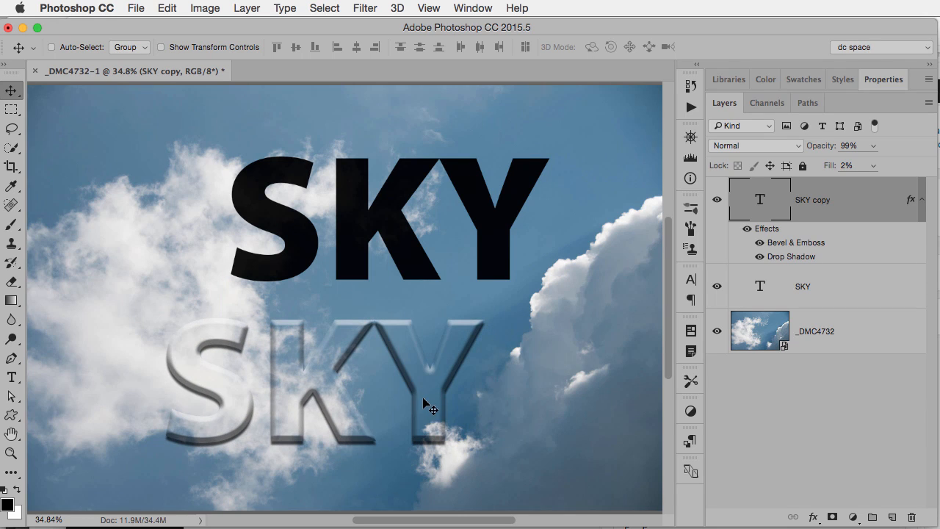
mouse_move(806, 207)
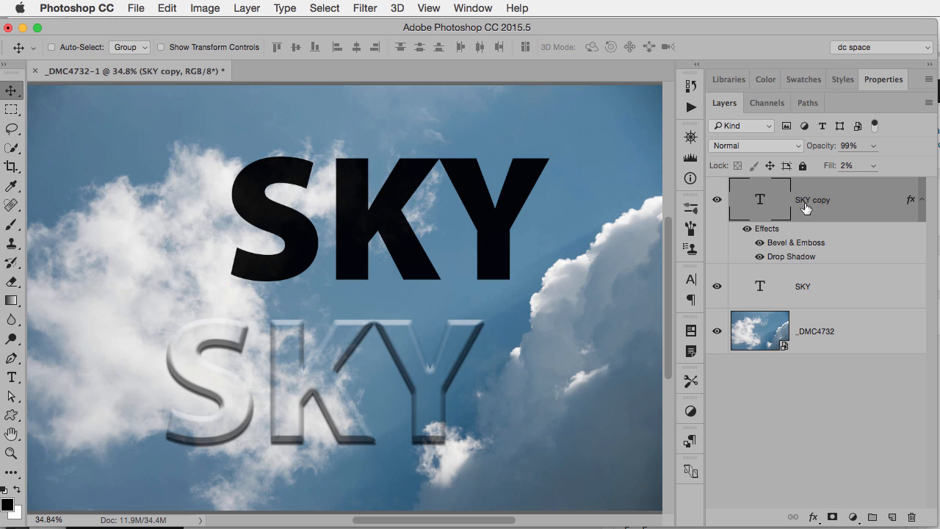